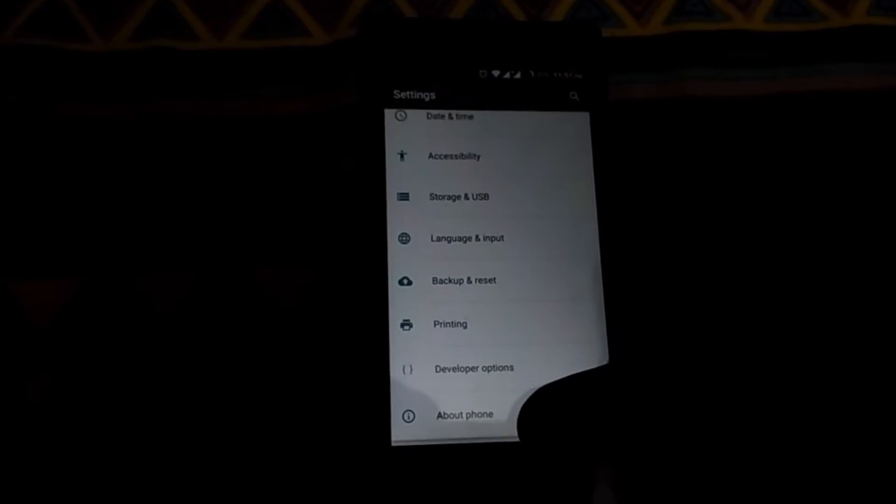
# Step: Open About phone in Settings to check Android 6.0.1 and CyanogenMod 13
pyautogui.click(465, 416)
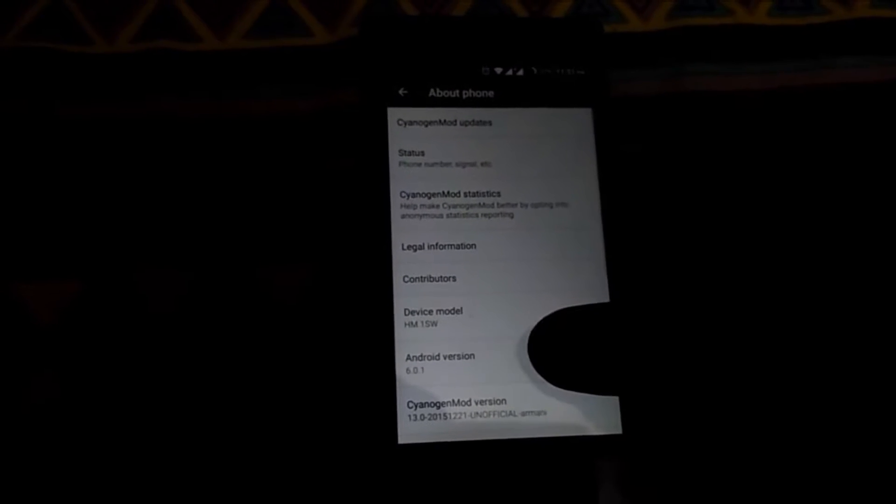
pyautogui.scroll(-3)
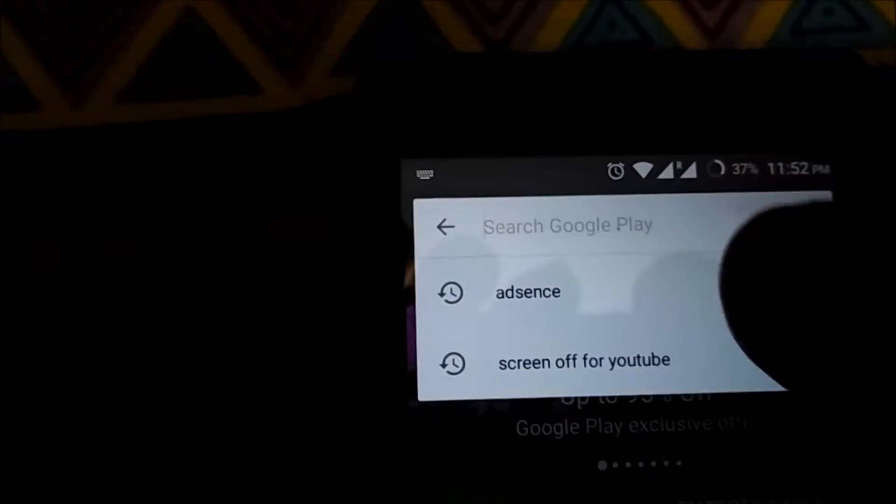
# Step: Search the Play Store for 'multirom' and open MultiROM Manager
pyautogui.write('mu')
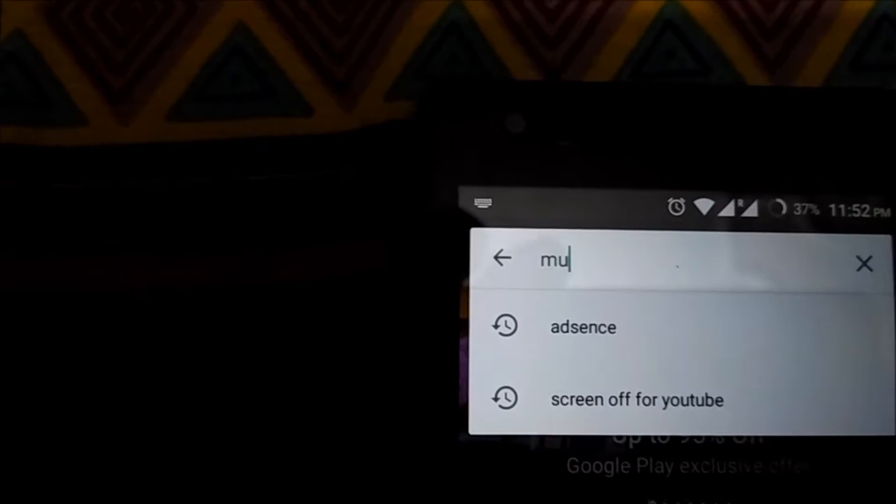
pyautogui.write('lti')
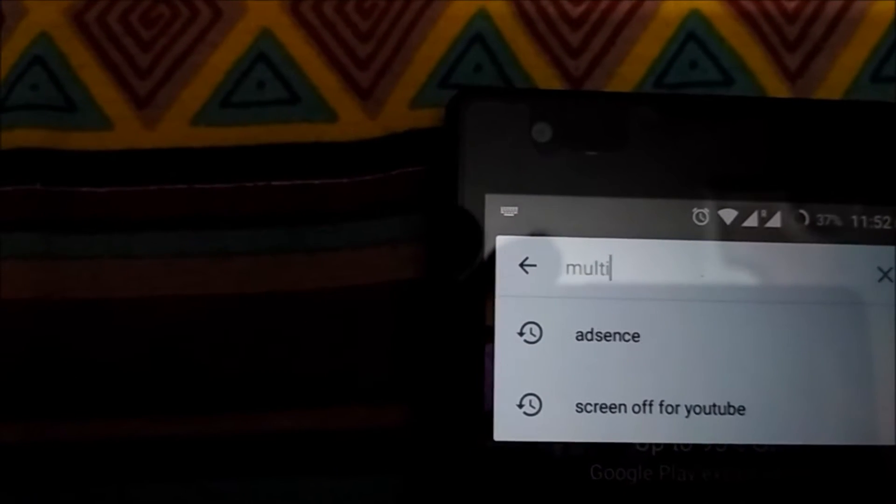
pyautogui.write('rom')
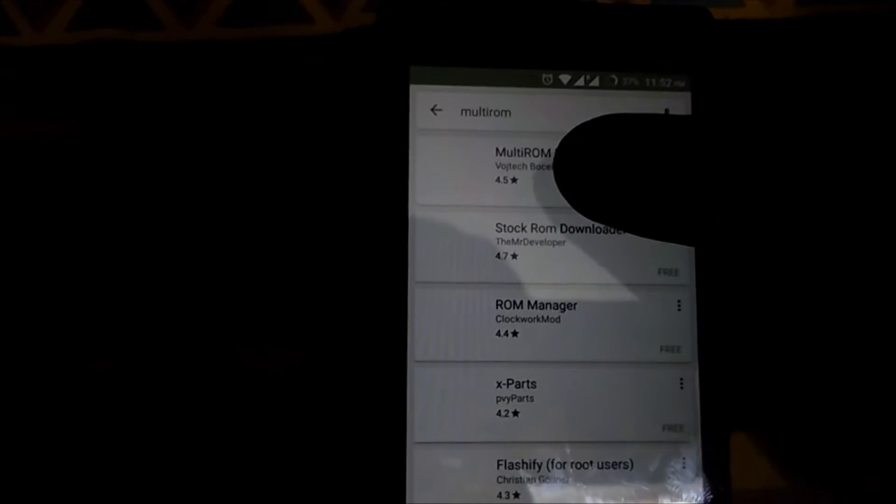
pyautogui.click(523, 166)
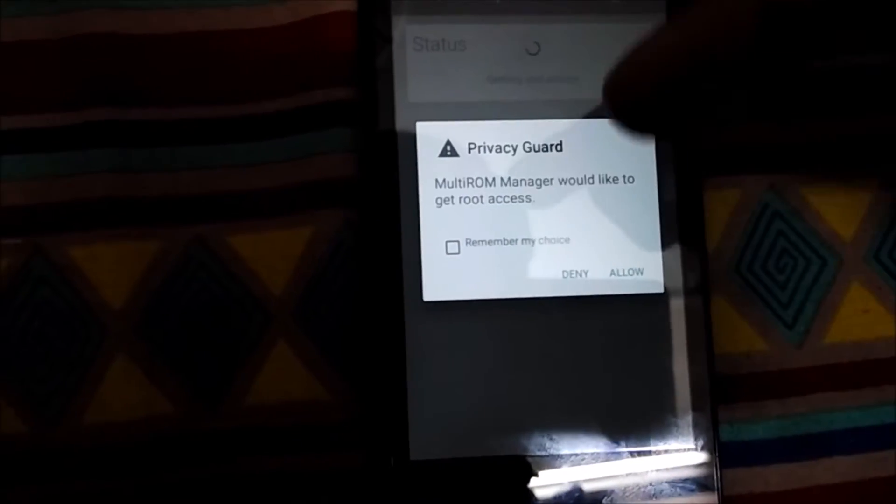
# Step: Allow MultiROM Manager root access on the Privacy Guard prompt
pyautogui.click(453, 247)
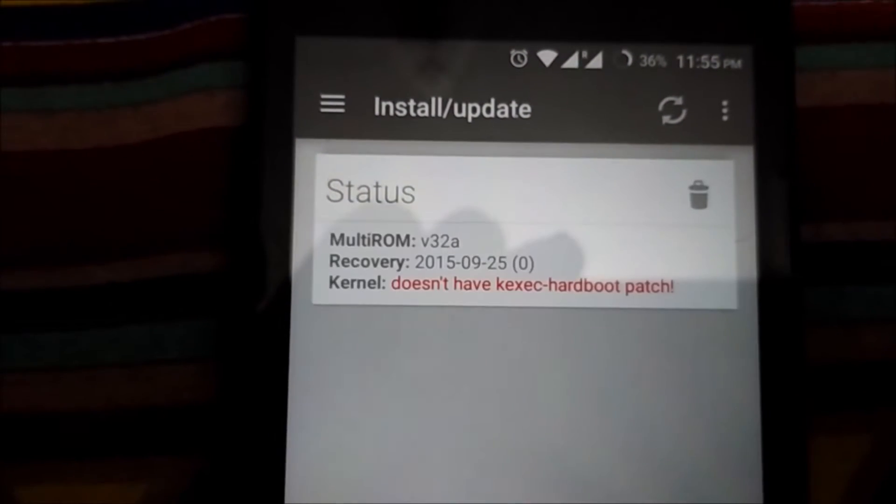
# Step: Install MultiROM v32a and recovery 2015-09-25 with Kernel left unchecked
pyautogui.scroll(-3)
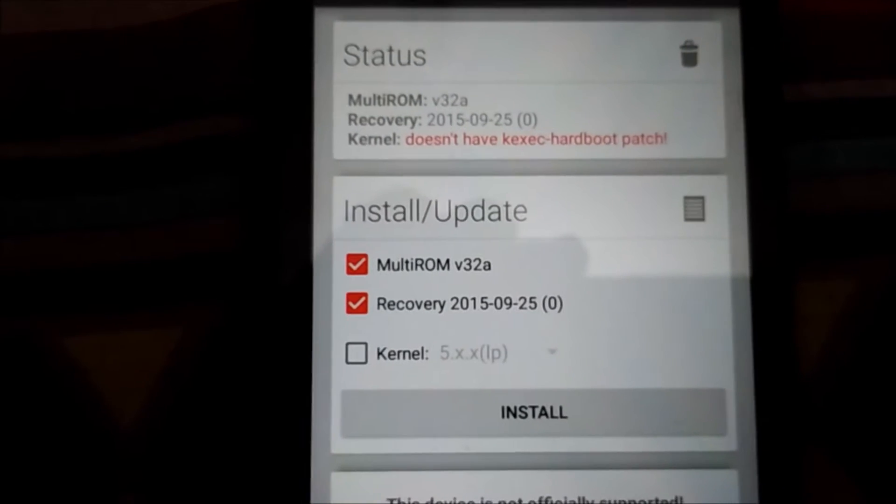
pyautogui.scroll(-3)
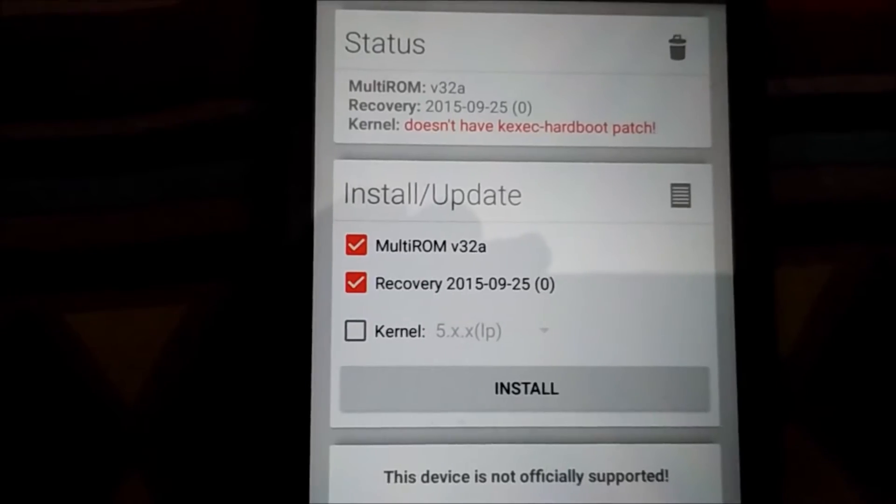
pyautogui.click(524, 389)
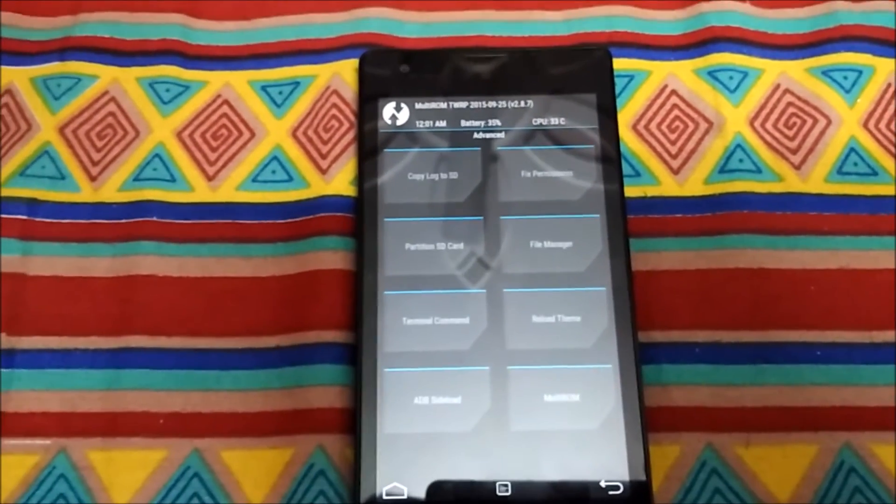
# Step: In recovery's MultiROM menu, add a ROM using ZIP file as the source
pyautogui.click(554, 399)
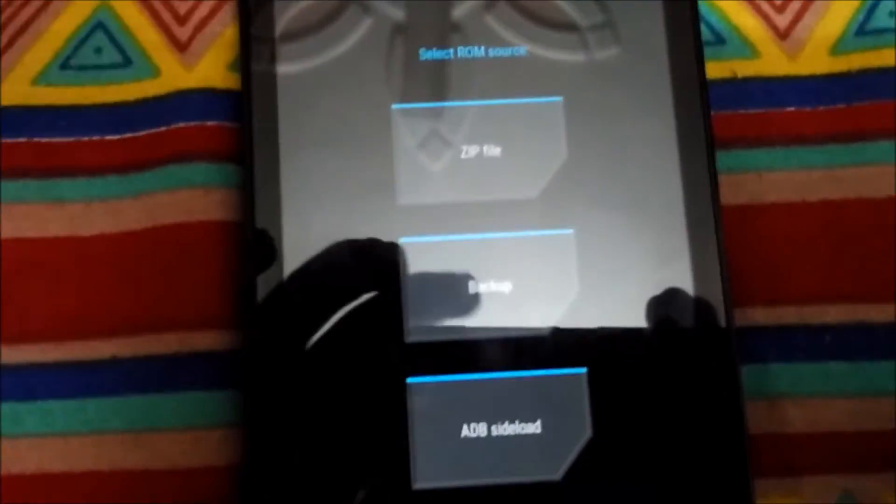
pyautogui.click(483, 148)
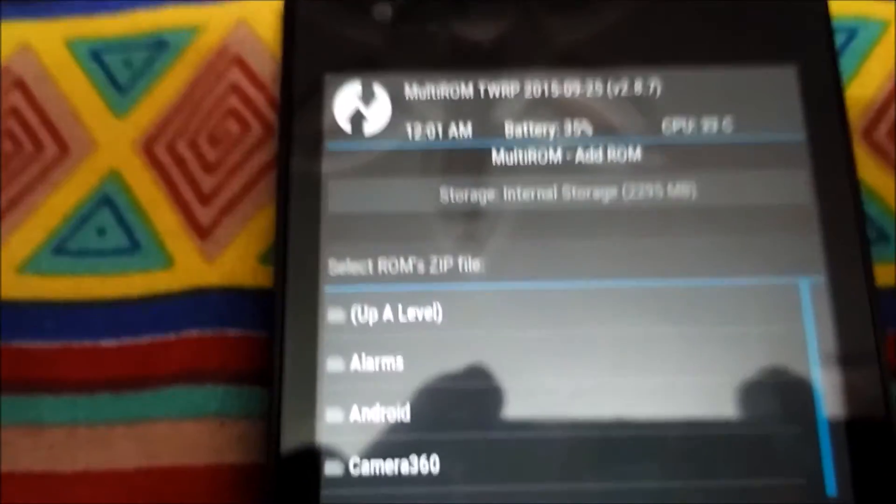